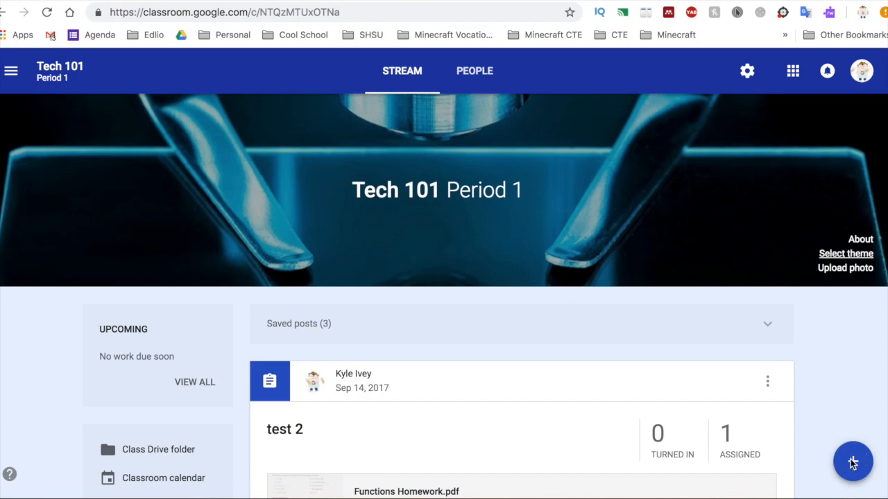
# Start a new assignment from the Tech 101 Period 1 class stream's create menu.
pyautogui.click(852, 462)
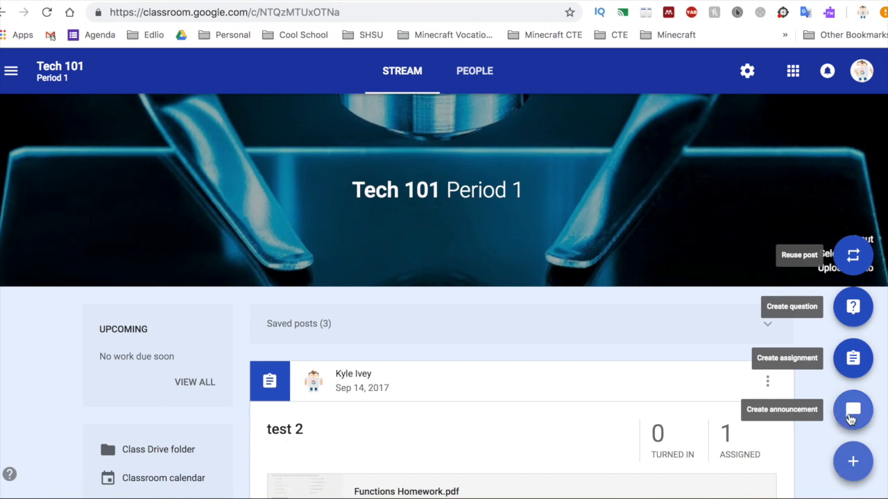
pyautogui.click(852, 358)
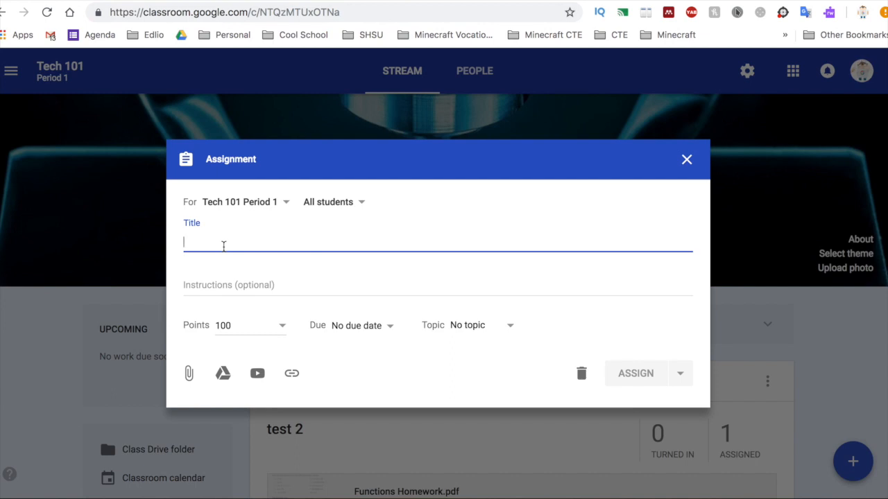
# Enter title 'Rough Draft' and instructions 'Attach Photo of your rough draft'.
pyautogui.write('Rough Draft')
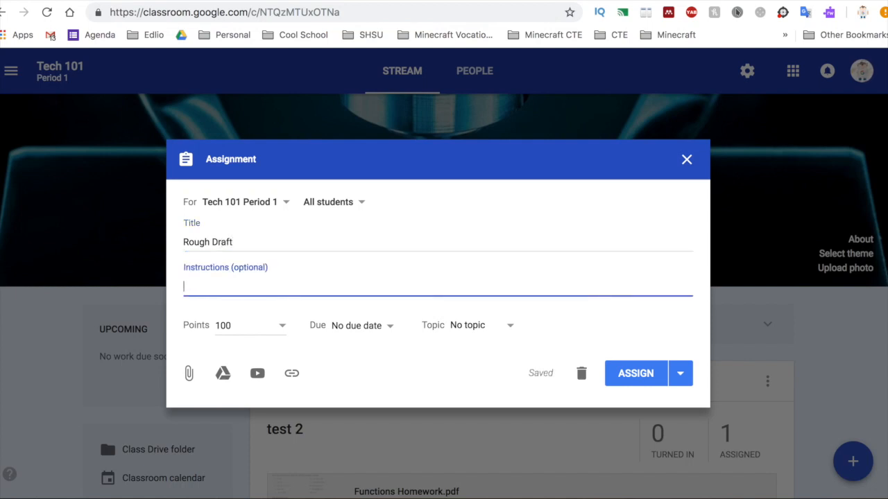
pyautogui.write('Attach Photo')
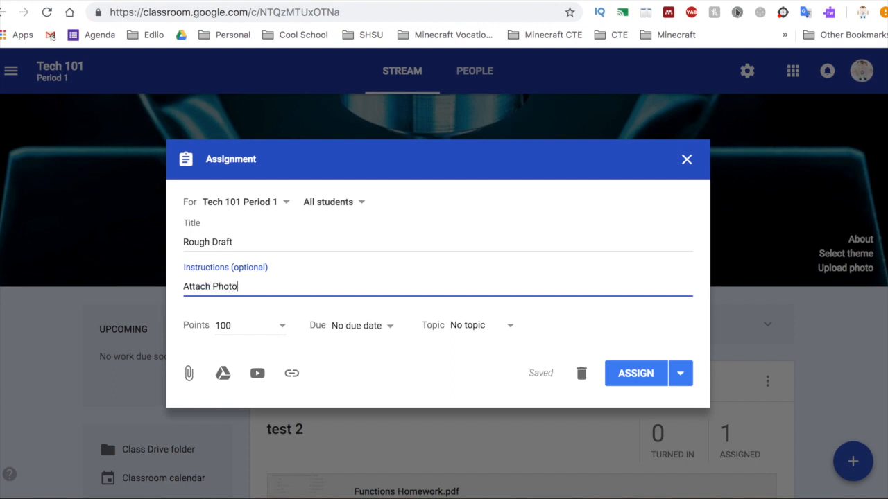
pyautogui.write('for')
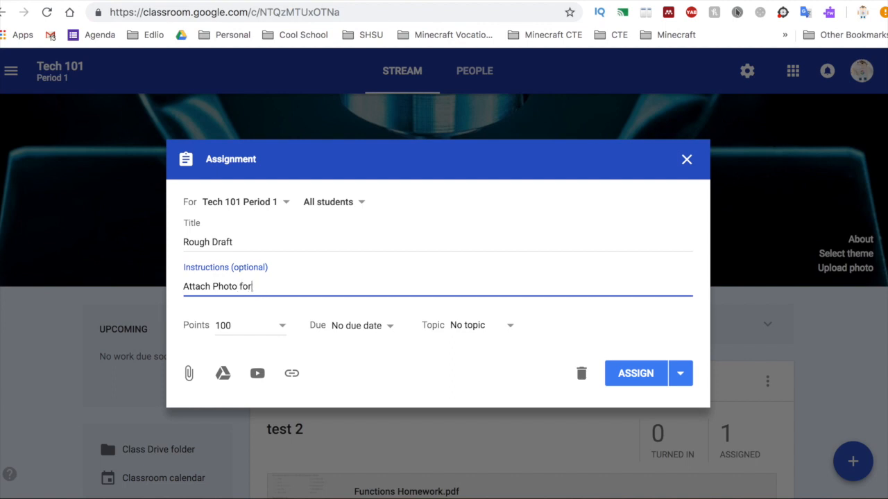
pyautogui.write('of your')
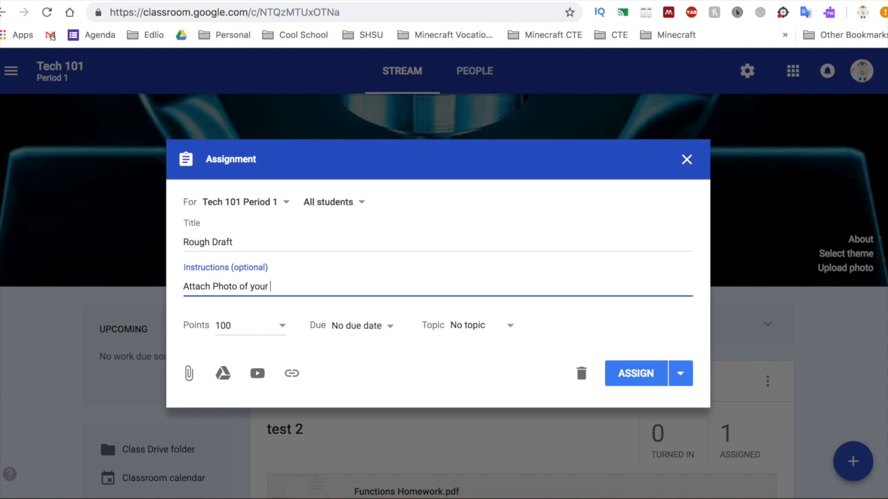
pyautogui.write('rough')
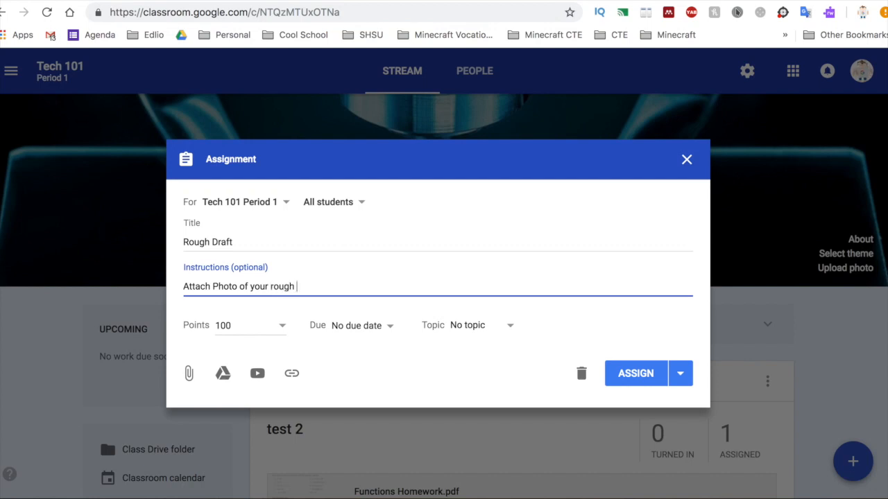
pyautogui.write('draft')
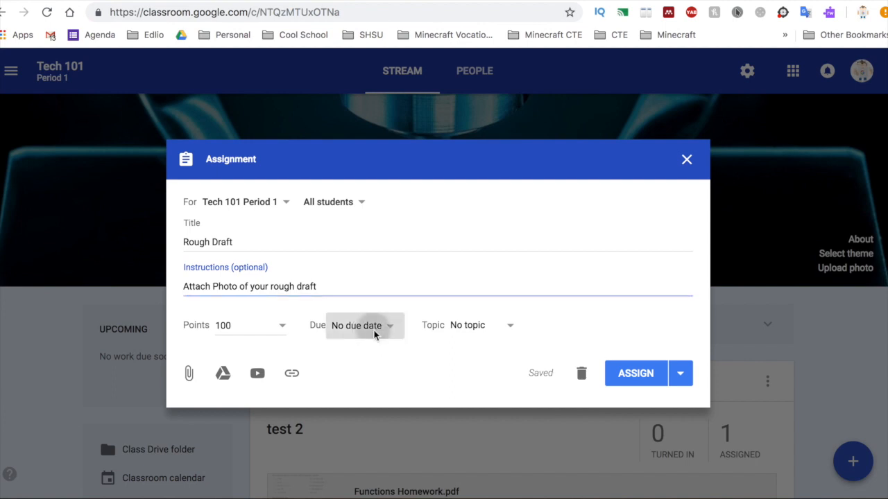
# Set the due date to October 26 and leave the topic as No topic.
pyautogui.click(363, 326)
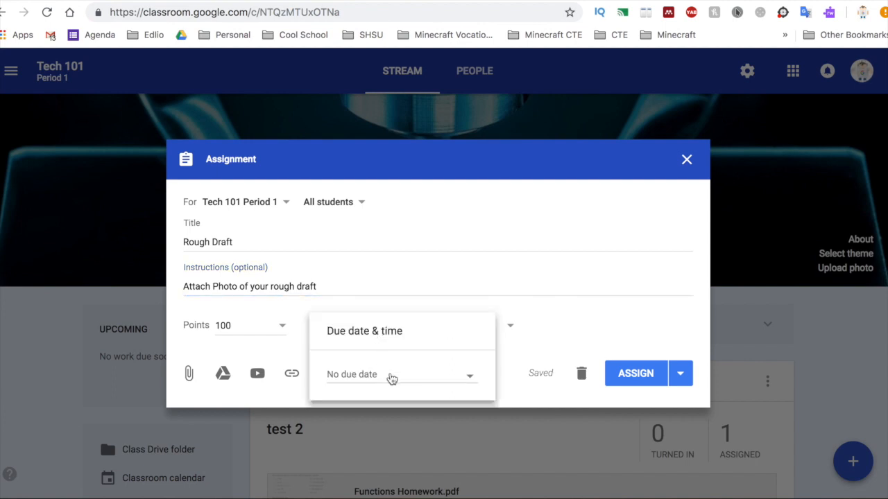
pyautogui.click(388, 374)
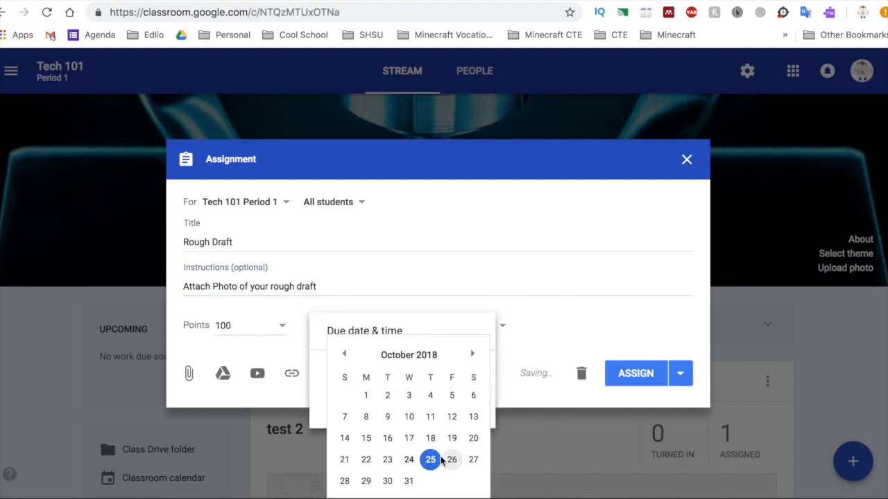
pyautogui.click(452, 461)
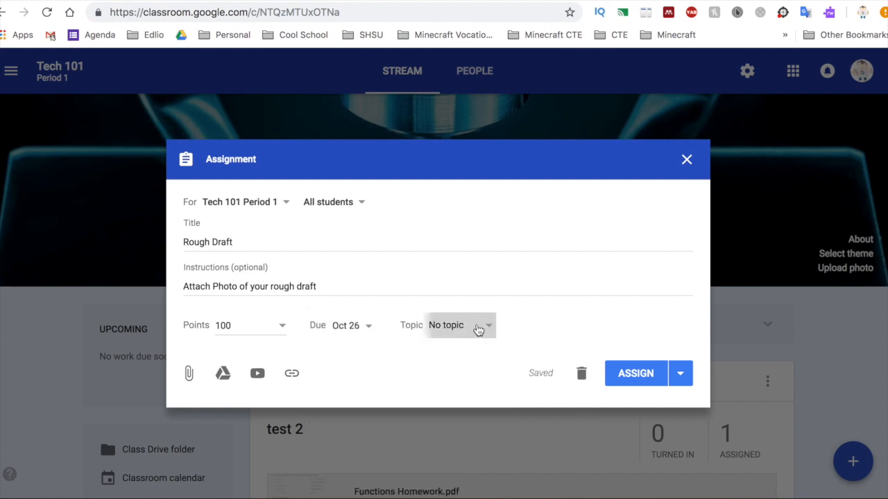
pyautogui.click(461, 324)
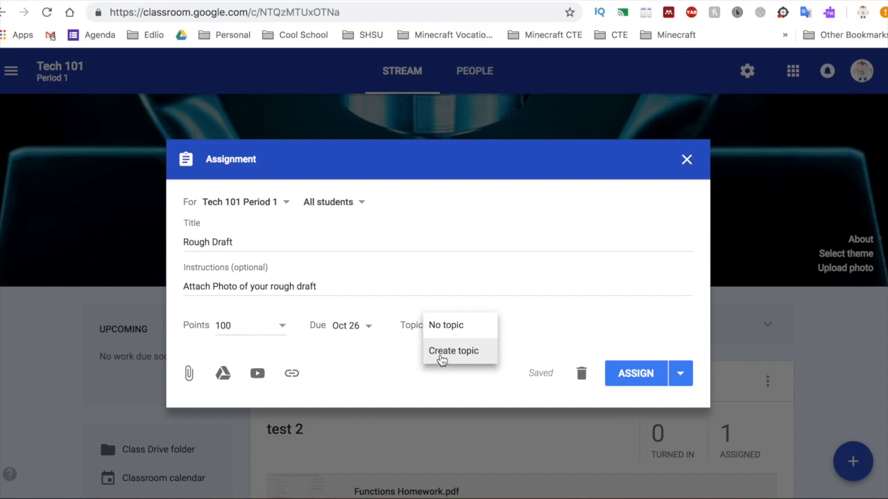
pyautogui.moveTo(463, 339)
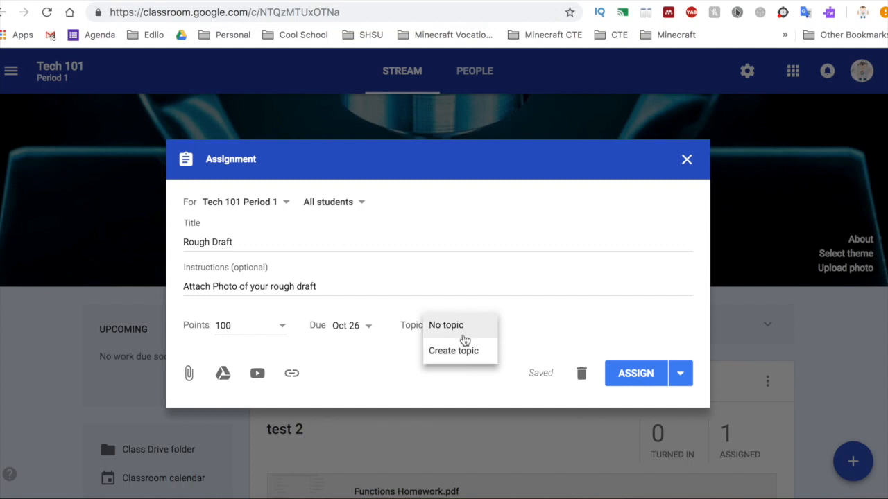
pyautogui.moveTo(460, 355)
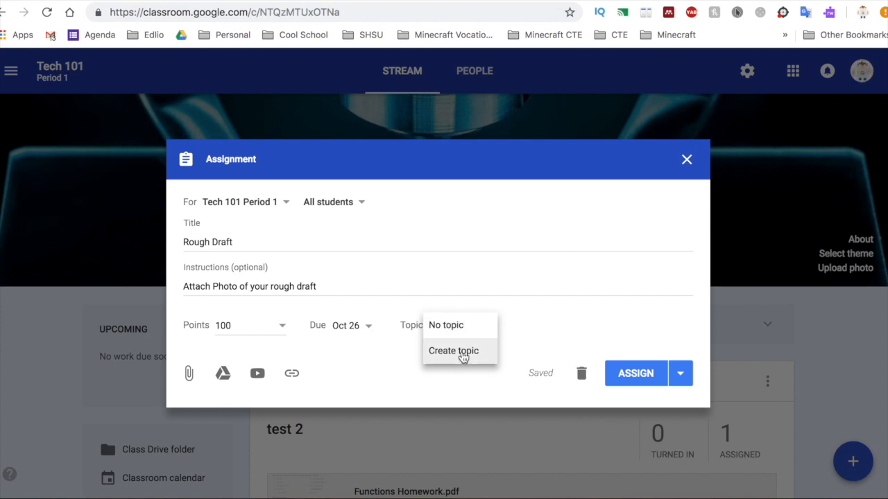
pyautogui.click(445, 325)
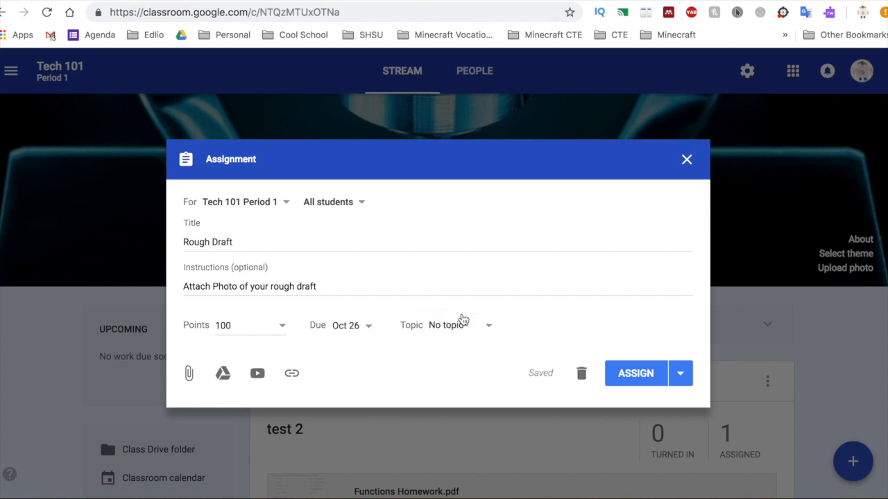
pyautogui.moveTo(657, 369)
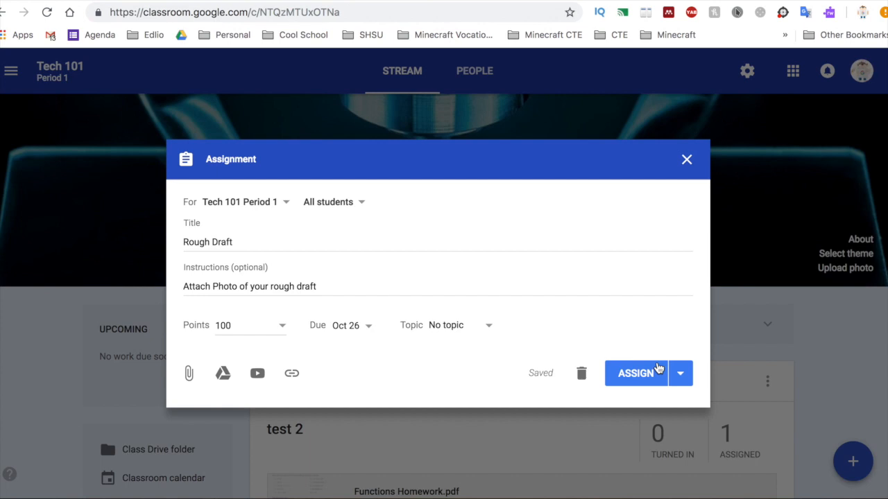
pyautogui.moveTo(655, 377)
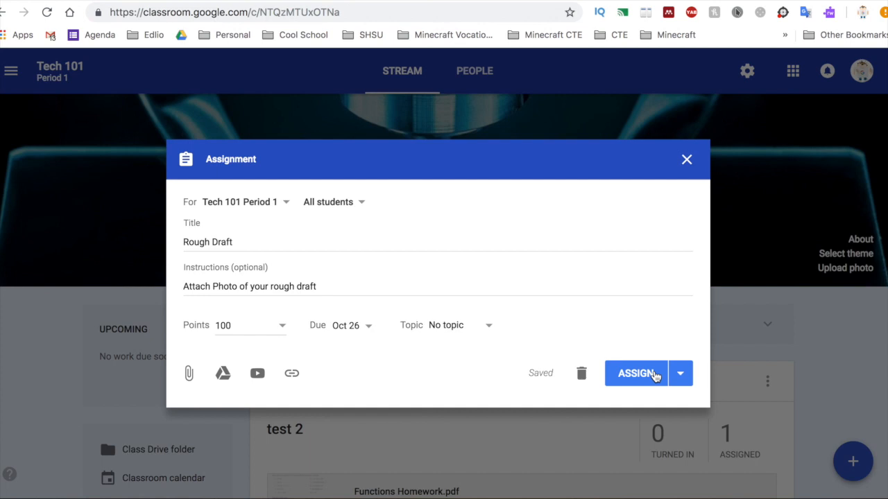
# Assign the Rough Draft assignment so it posts to the Tech 101 Period 1 stream.
pyautogui.click(636, 374)
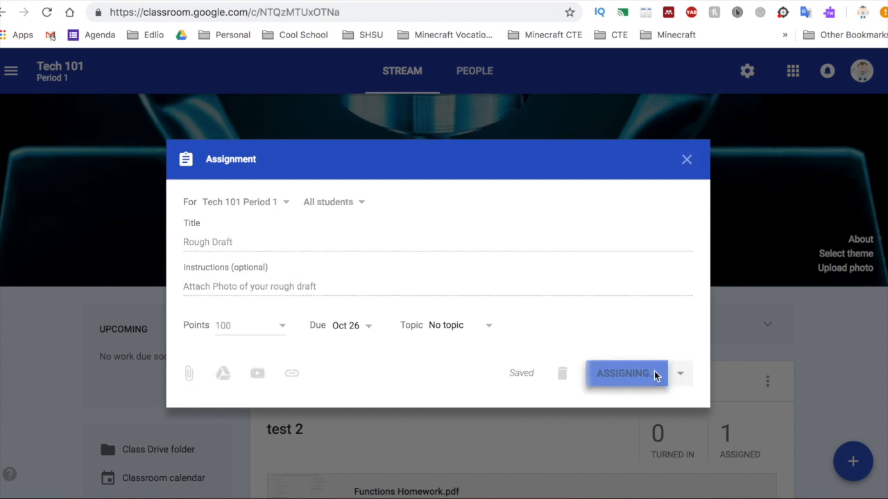
pyautogui.click(624, 373)
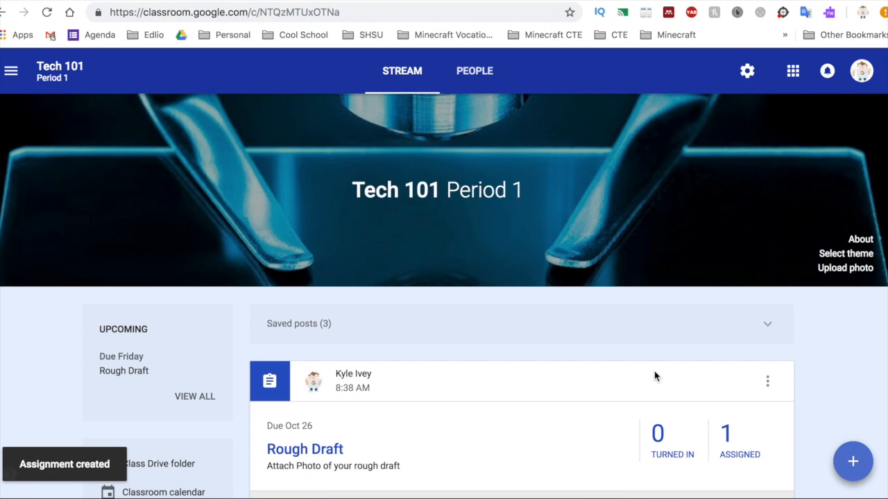
pyautogui.scroll(-3)
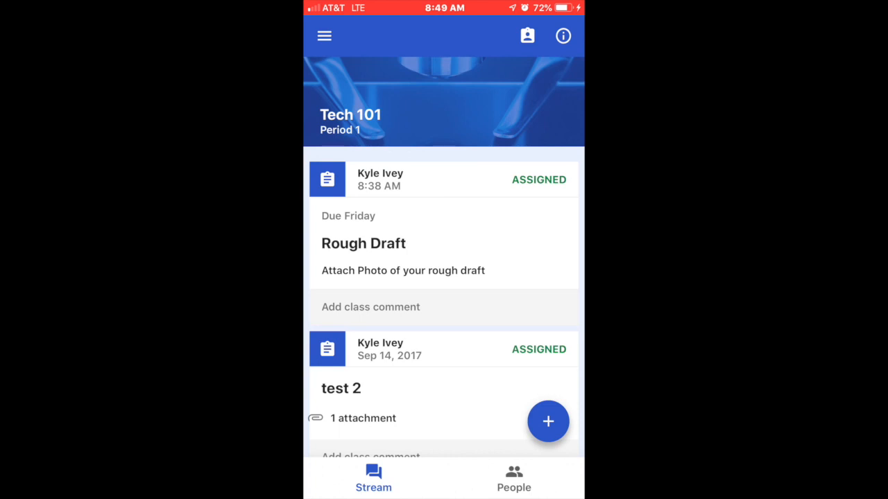
# On the phone, open Rough Draft and choose the camera to add a photo attachment.
pyautogui.click(363, 242)
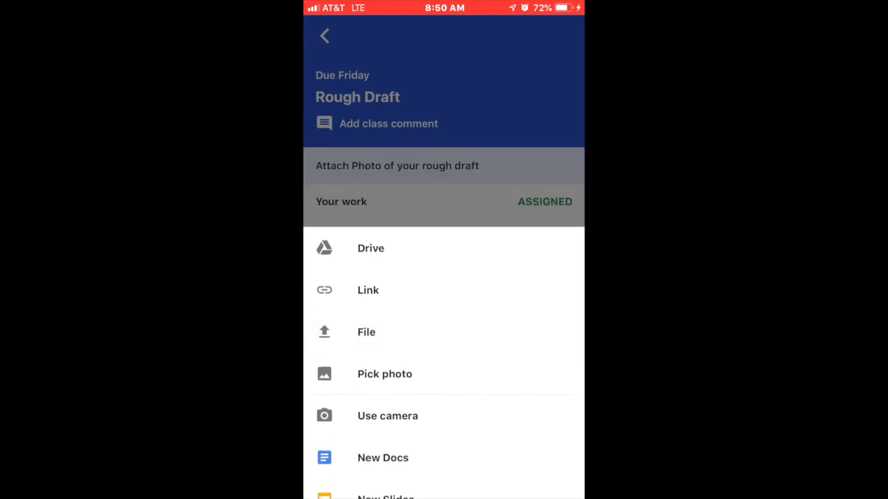
pyautogui.click(387, 416)
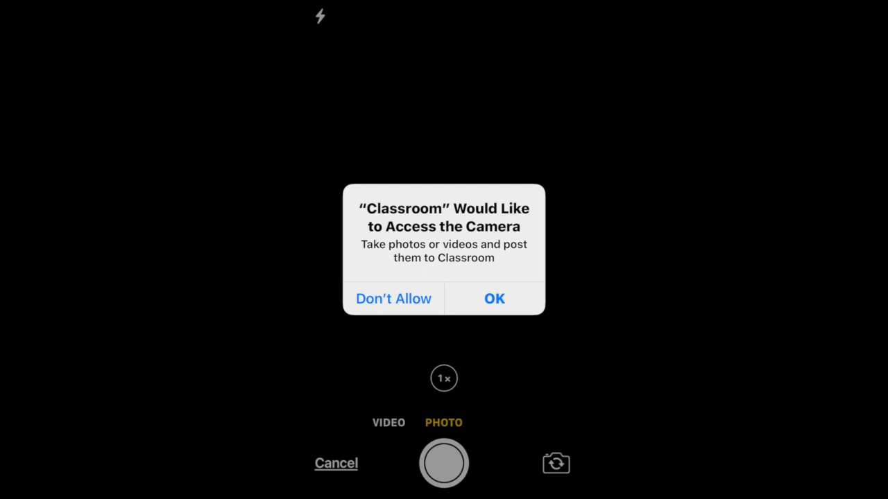
# Allow camera access so a photo can be captured and attached to the work.
pyautogui.click(494, 298)
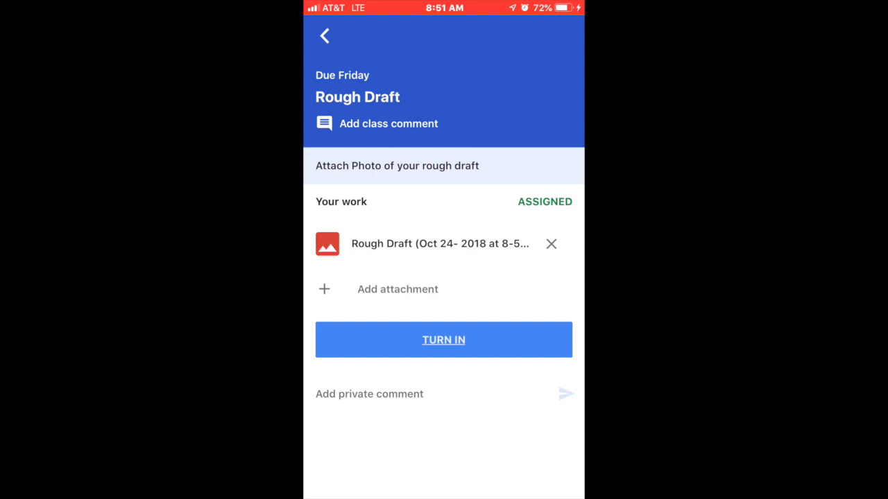
# Turn in the Rough Draft work with the attached photo and confirm submission.
pyautogui.click(444, 340)
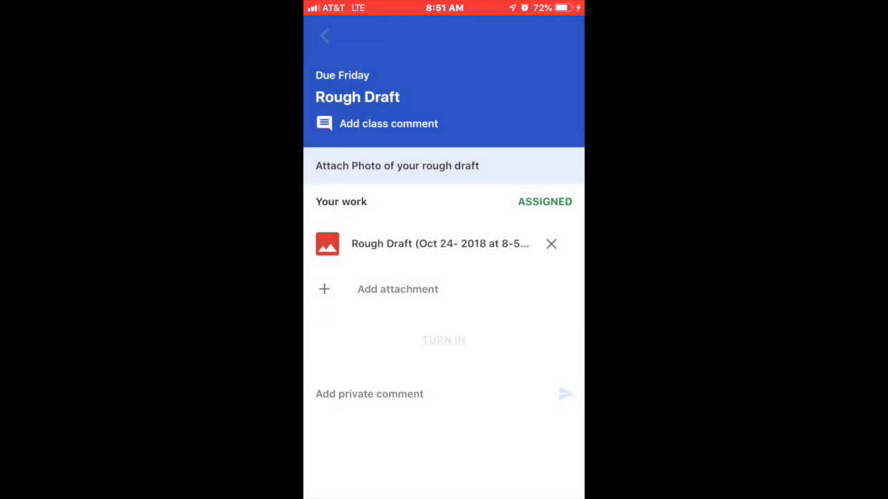
pyautogui.click(444, 341)
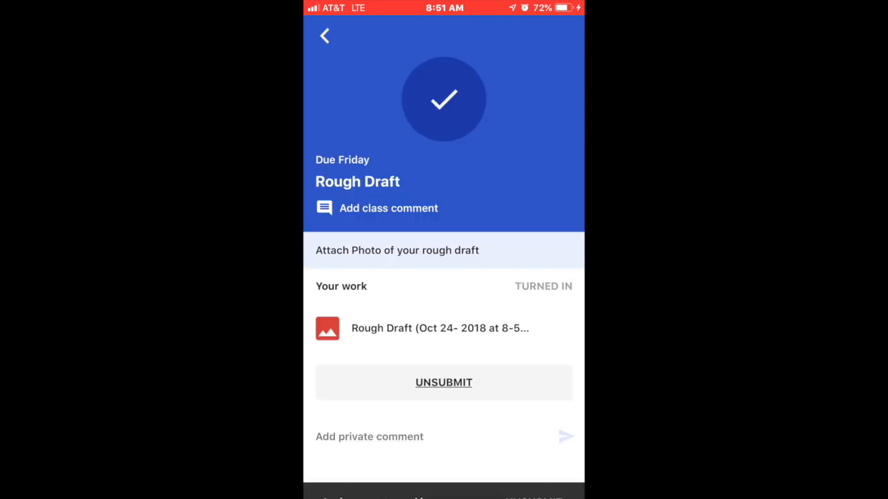